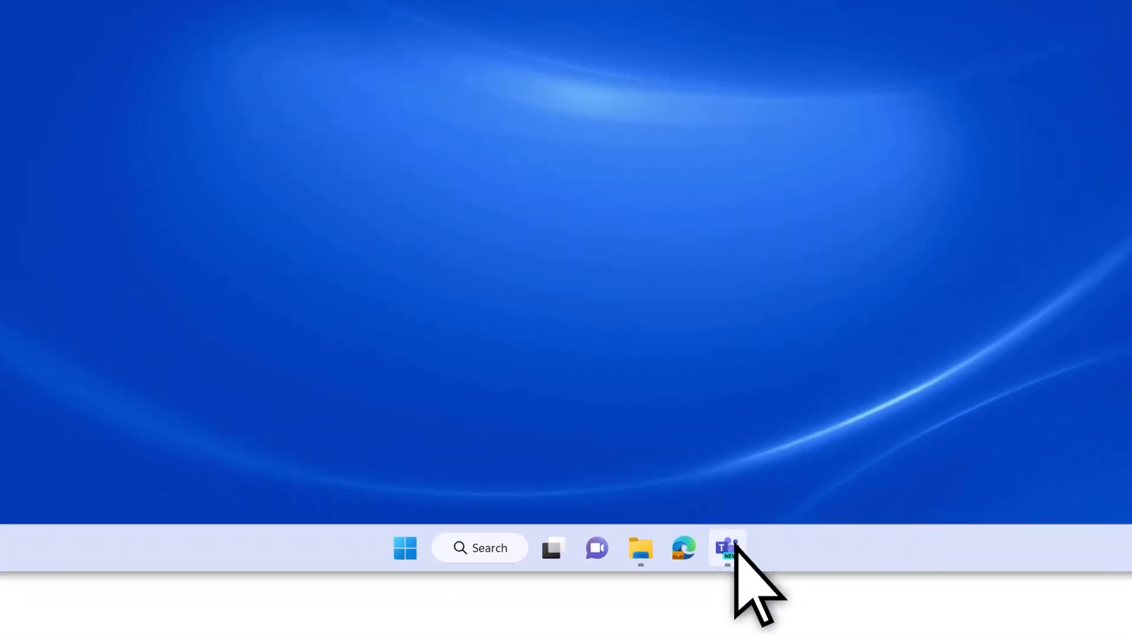
Step: Bring up Teams and go to the Contoso team's General channel
left_click(727, 548)
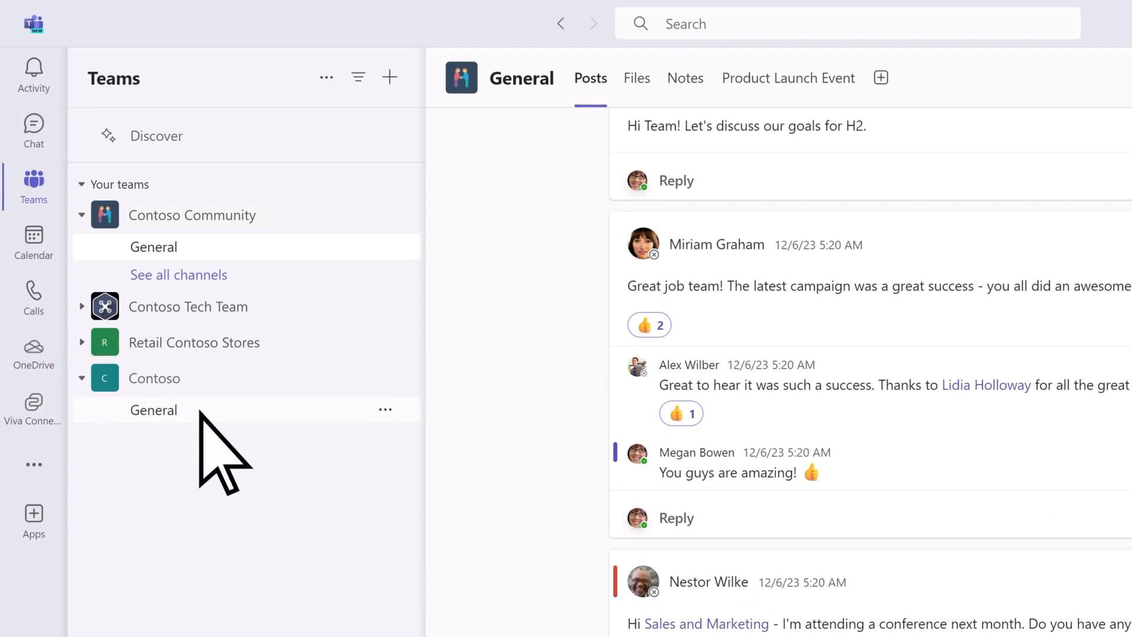
left_click(153, 409)
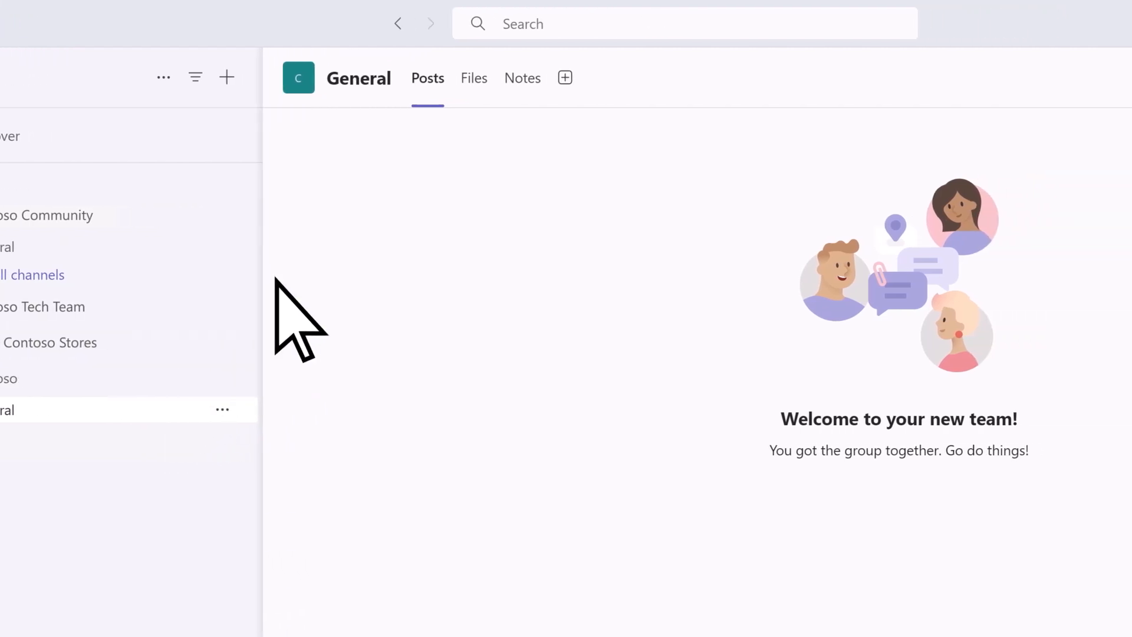
Step: Show the General channel's empty Files list and start syncing it to this computer
left_click(474, 78)
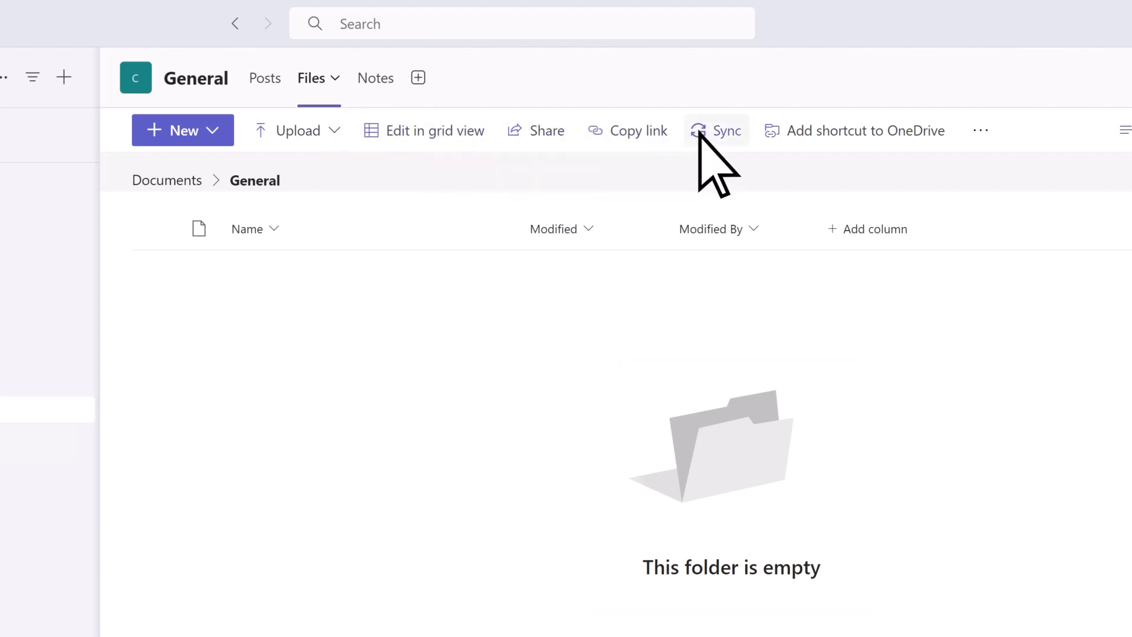
left_click(726, 129)
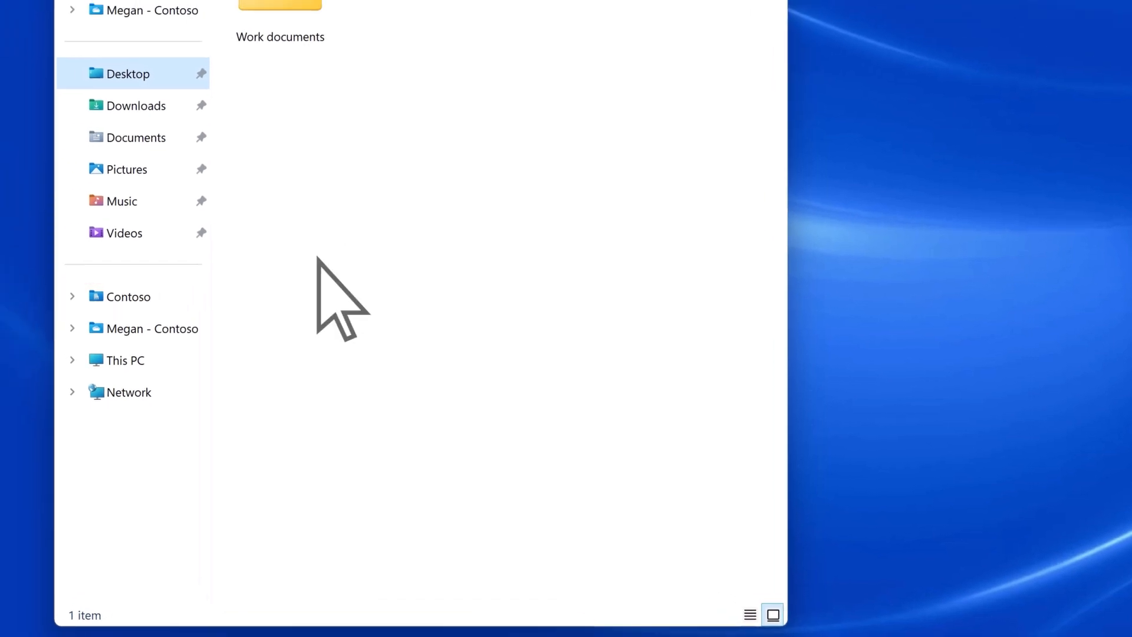
Step: Show the synced Contoso - General folder in File Explorer snapped to the left
left_click(72, 296)
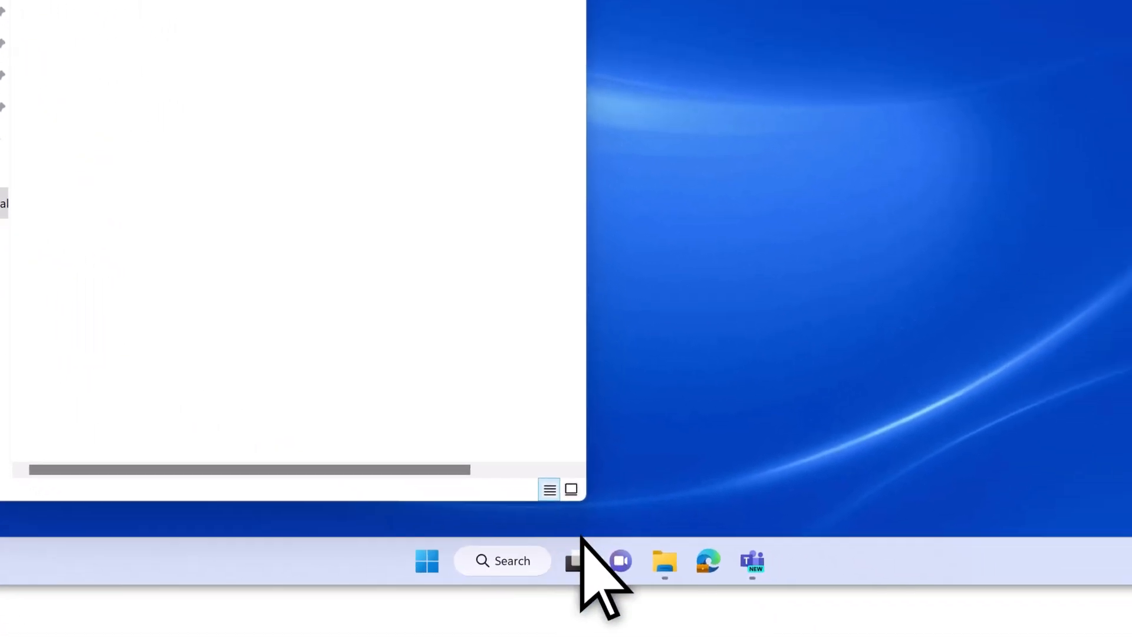
Step: Launch a second File Explorer window for Desktop > Work documents on the right
right_click(664, 561)
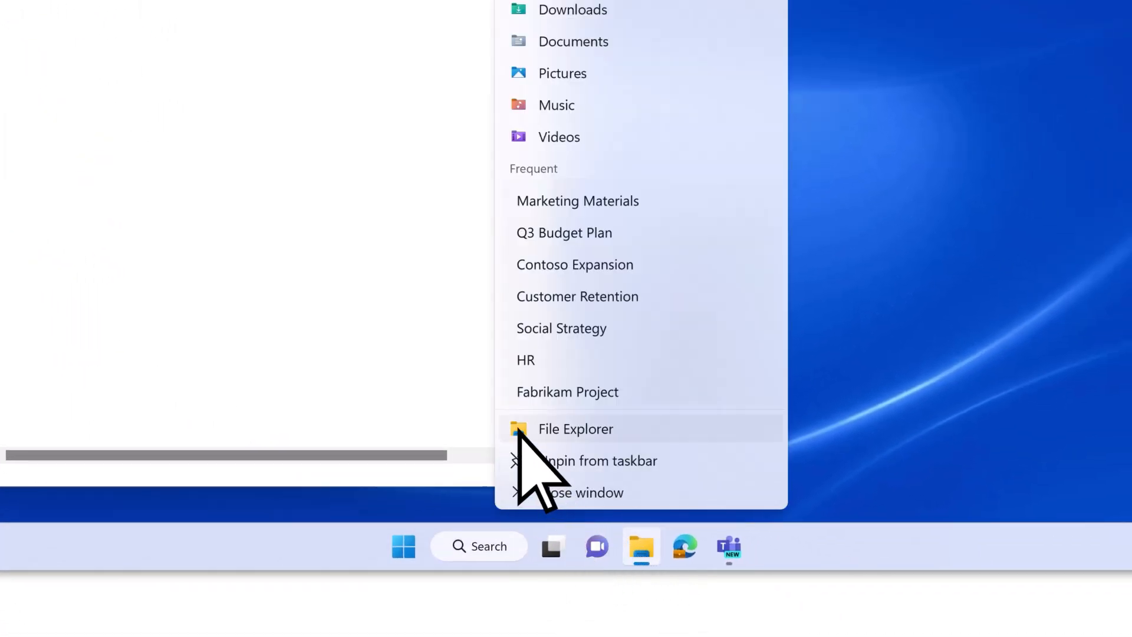
left_click(575, 428)
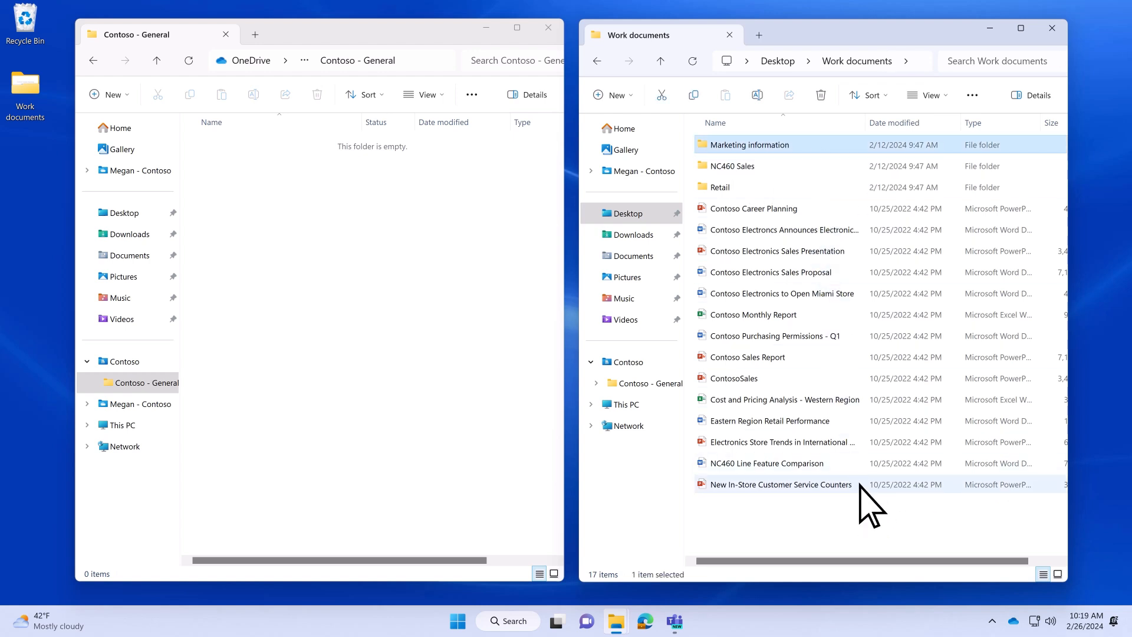
Step: Select all 17 Work documents items, move them into Contoso - General, and view them in Teams Files
key("ctrl+a")
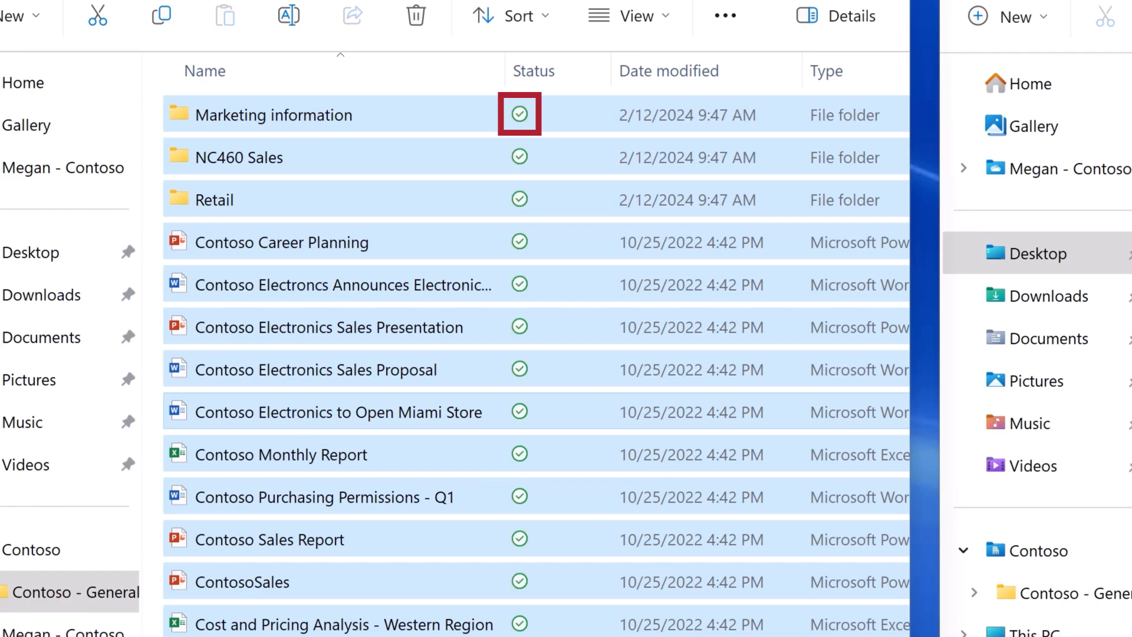
scroll("down", 3)
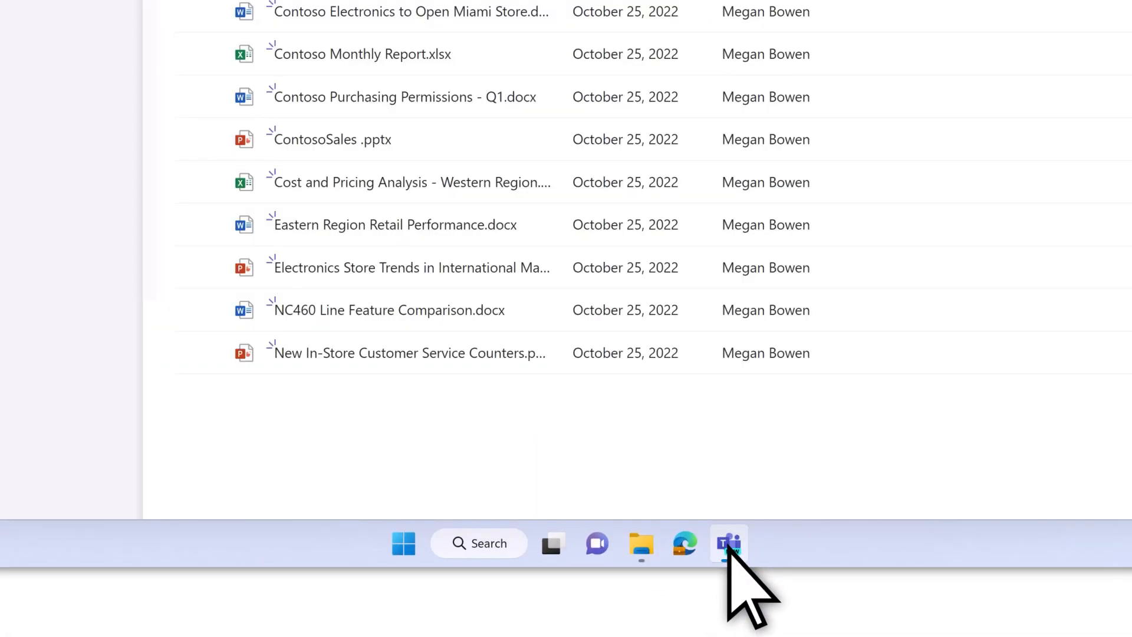
left_click(728, 542)
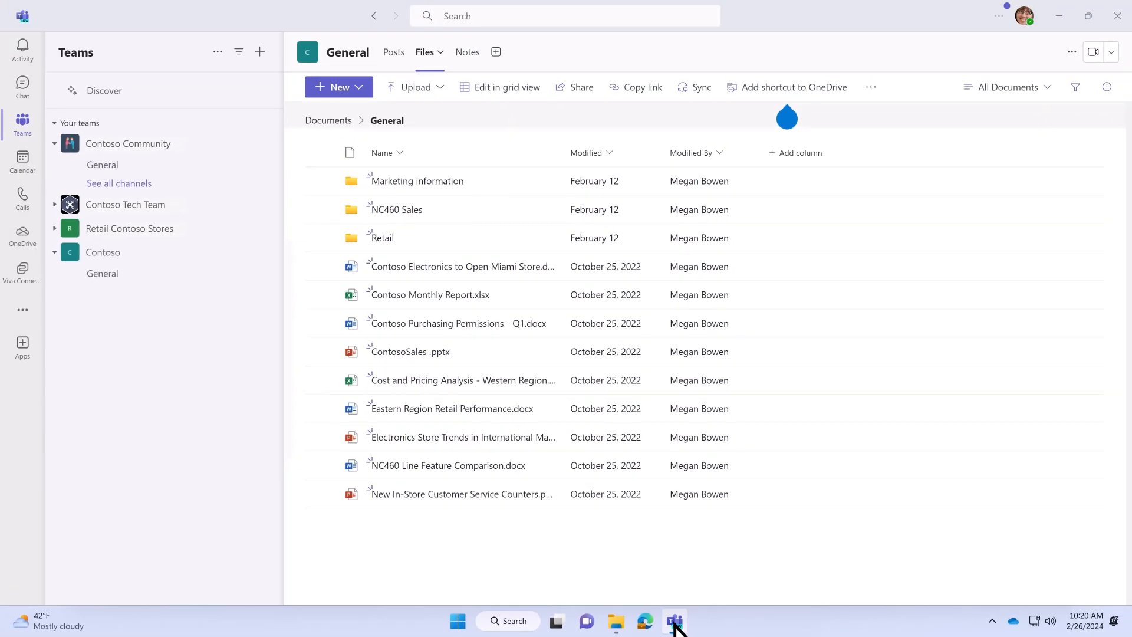